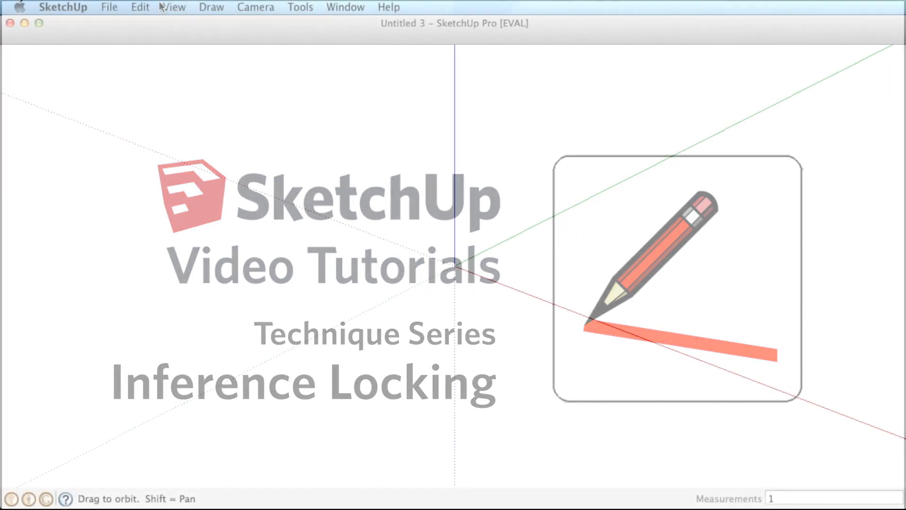
Show the Large Tool Set palette beside the drawing area via the View menu
click(173, 7)
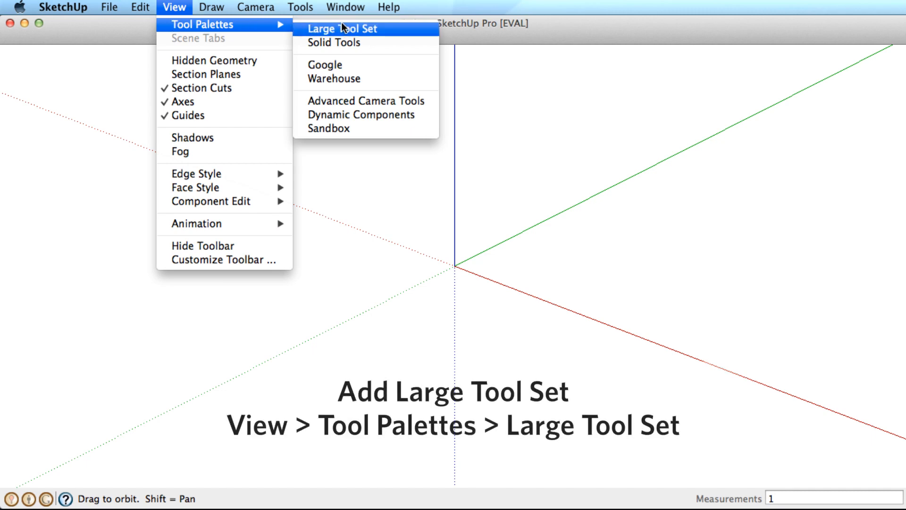
click(343, 28)
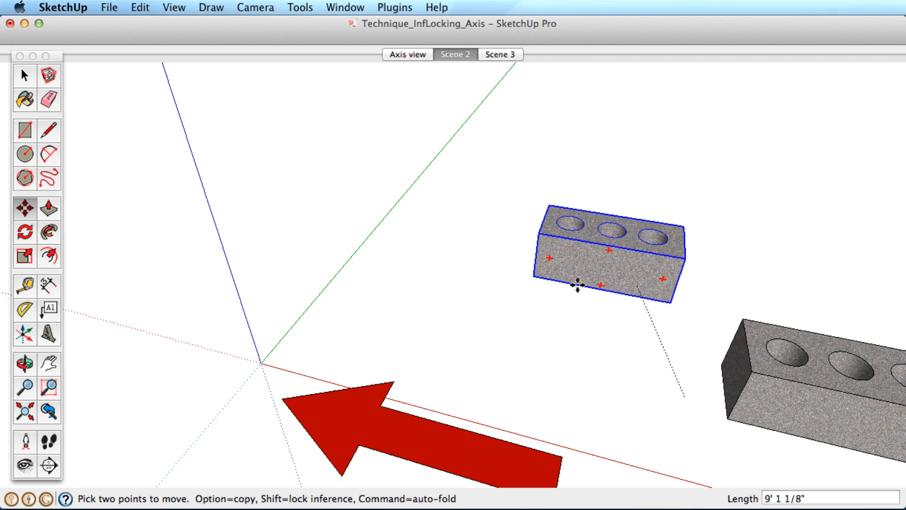
Drag the perforated brick in two moves to sit nearer the axis origin
drag(578, 286, 468, 393)
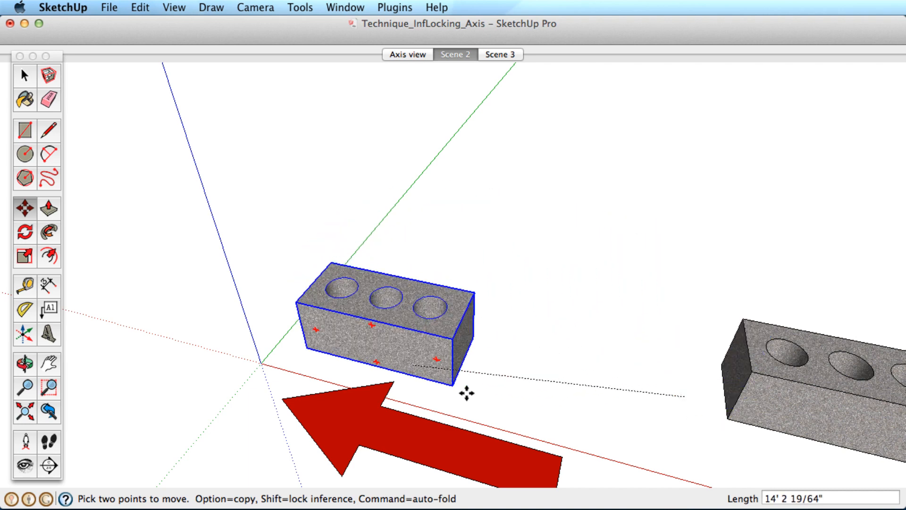
drag(465, 392, 526, 359)
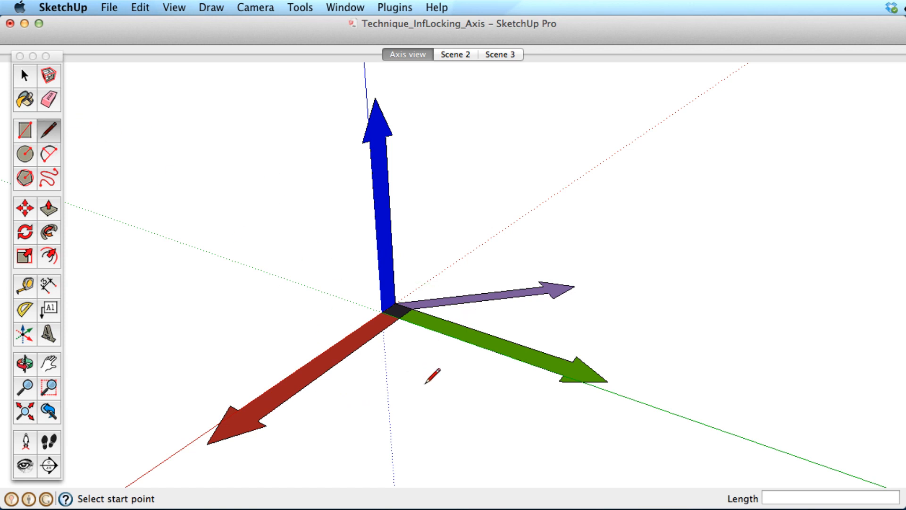
click(432, 376)
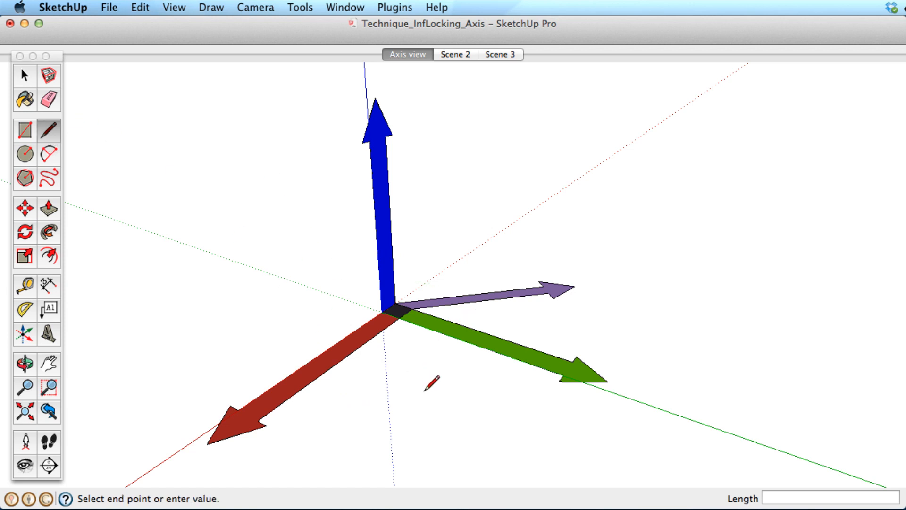
drag(411, 392, 555, 439)
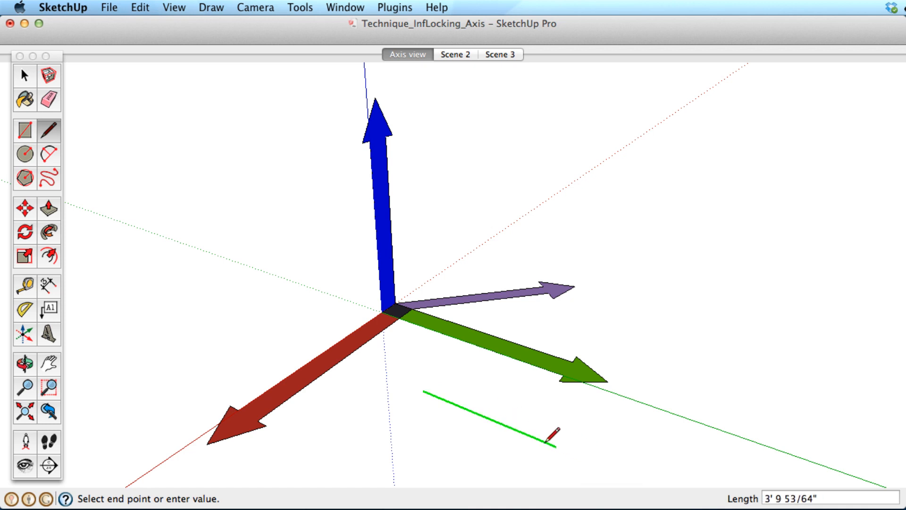
mouse_move(522, 294)
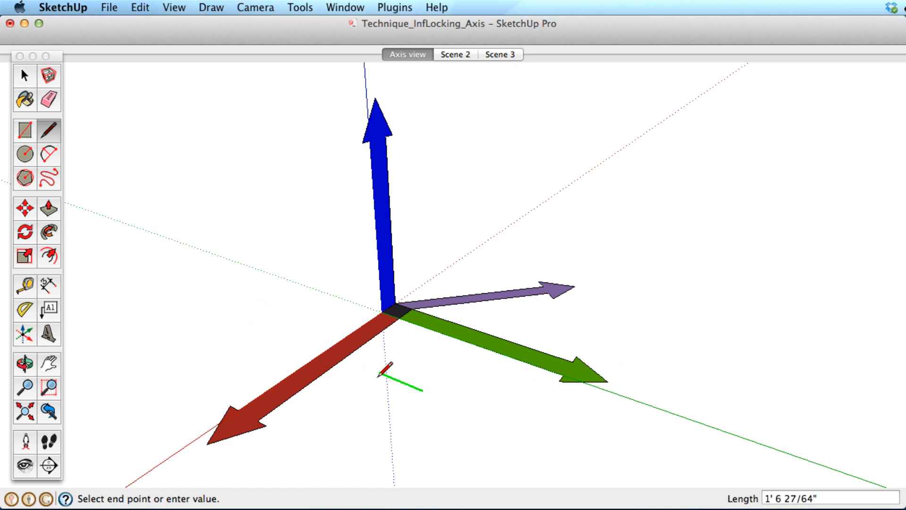
mouse_move(408, 398)
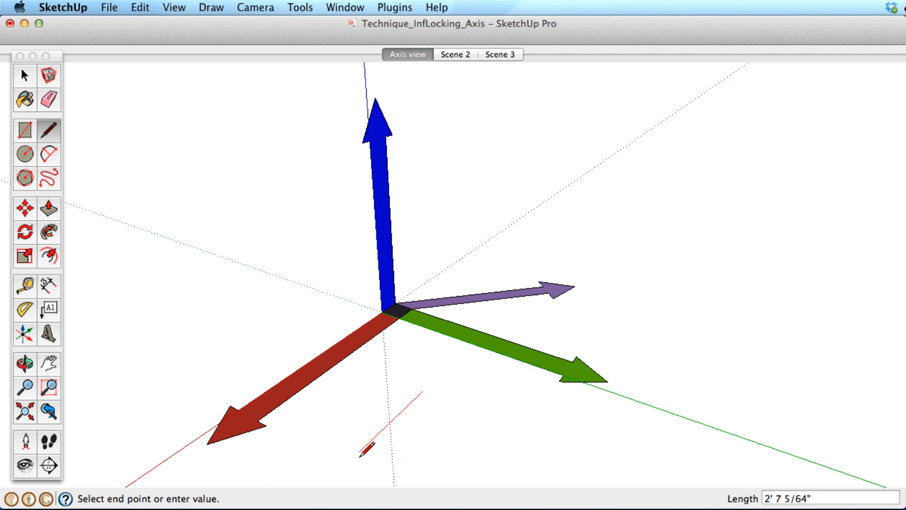
mouse_move(359, 456)
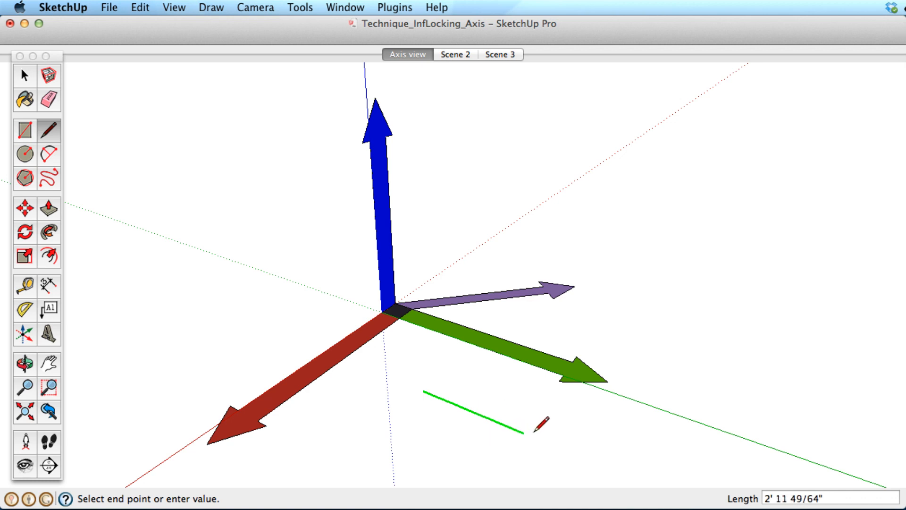
mouse_move(621, 447)
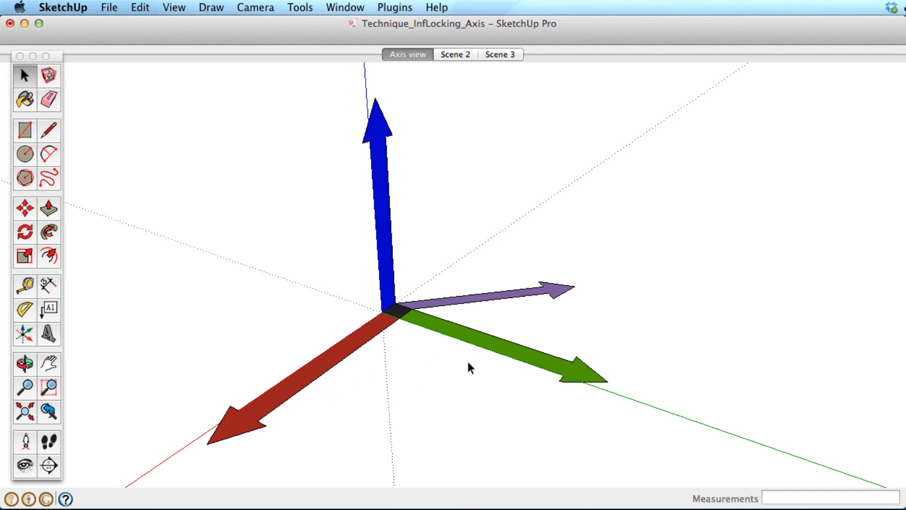
Activate the Line tool to probe inference points on the arrow and axes
click(49, 129)
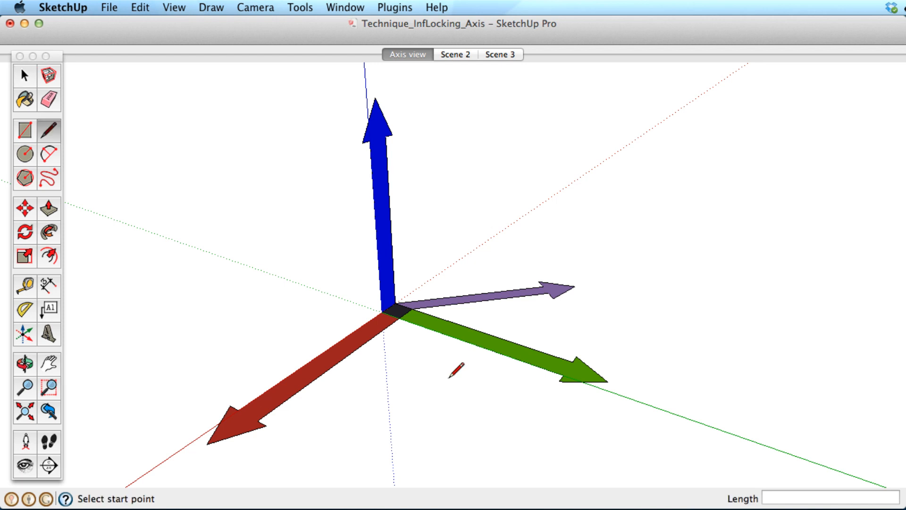
mouse_move(448, 299)
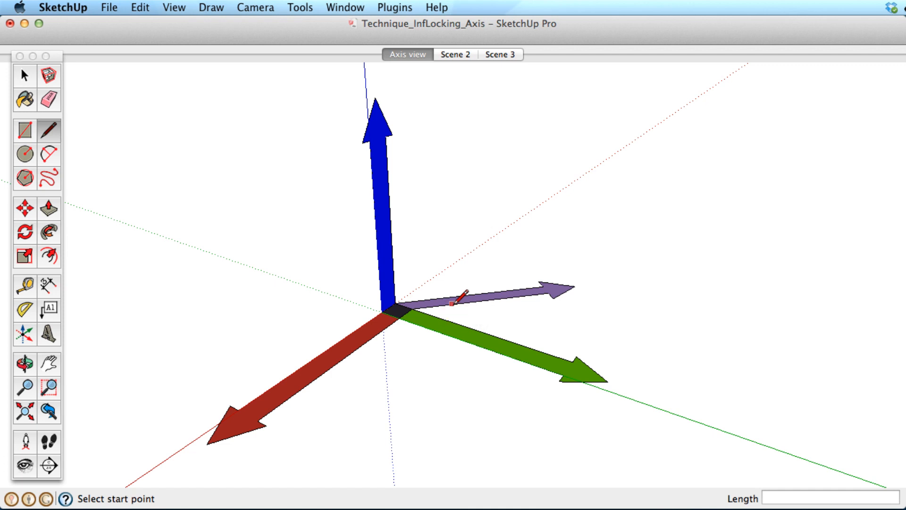
mouse_move(452, 305)
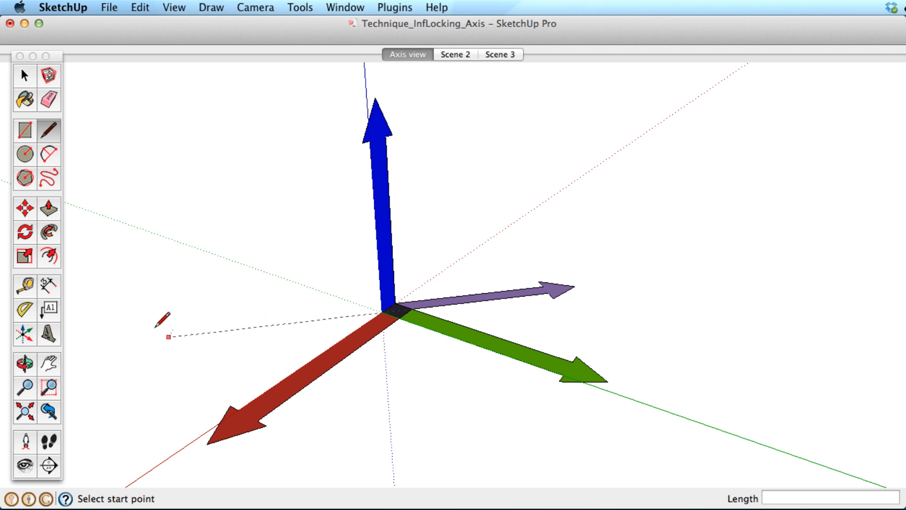
mouse_move(705, 256)
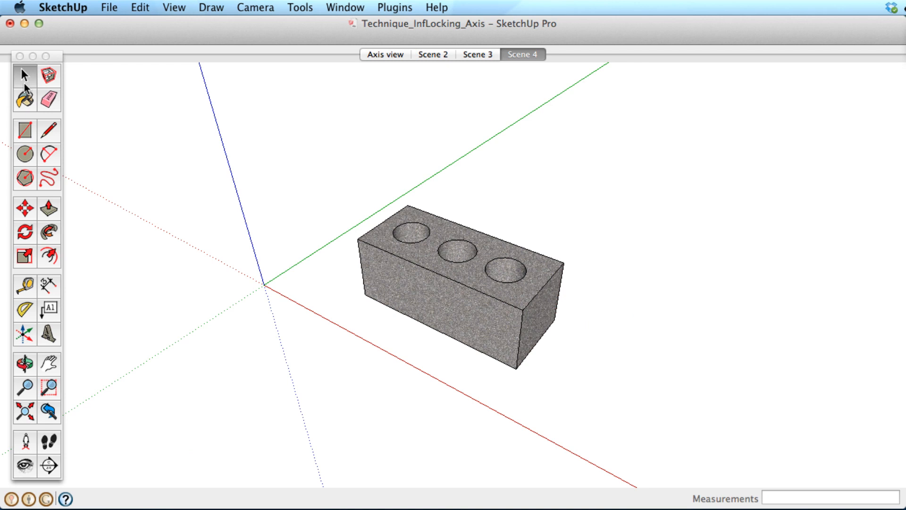
Move the brick locked to the blue, red and green axes, returning it near its start
click(452, 302)
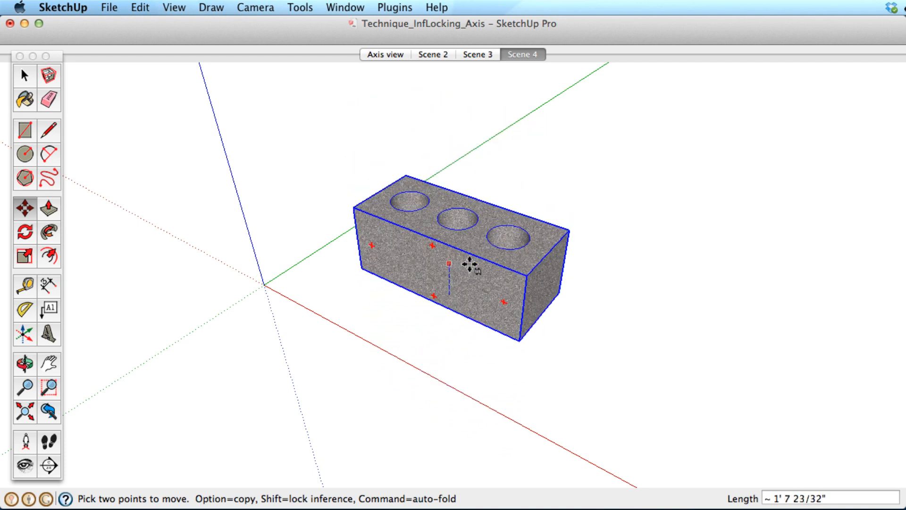
drag(468, 264, 534, 276)
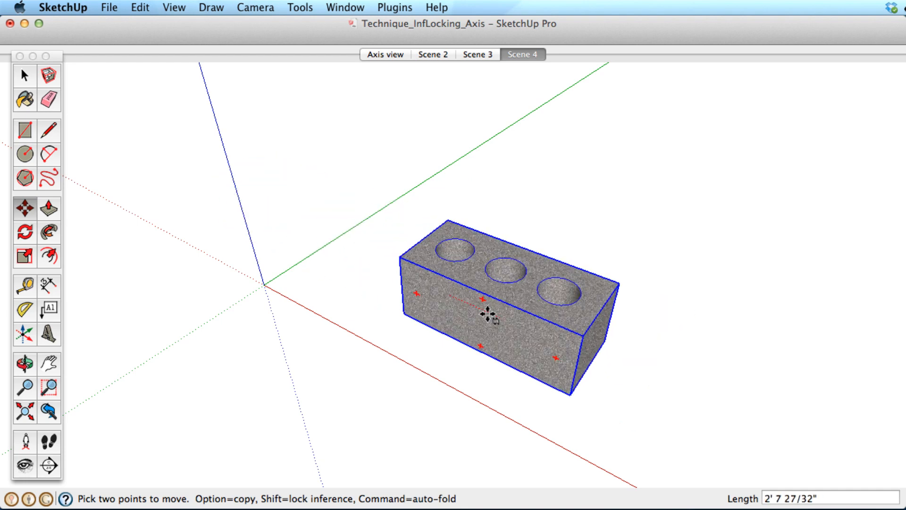
drag(488, 315, 436, 294)
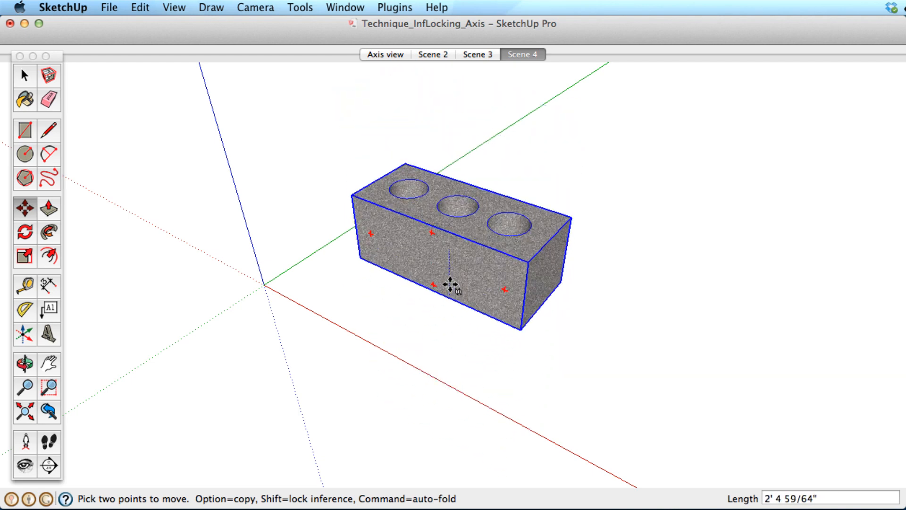
drag(451, 283, 375, 365)
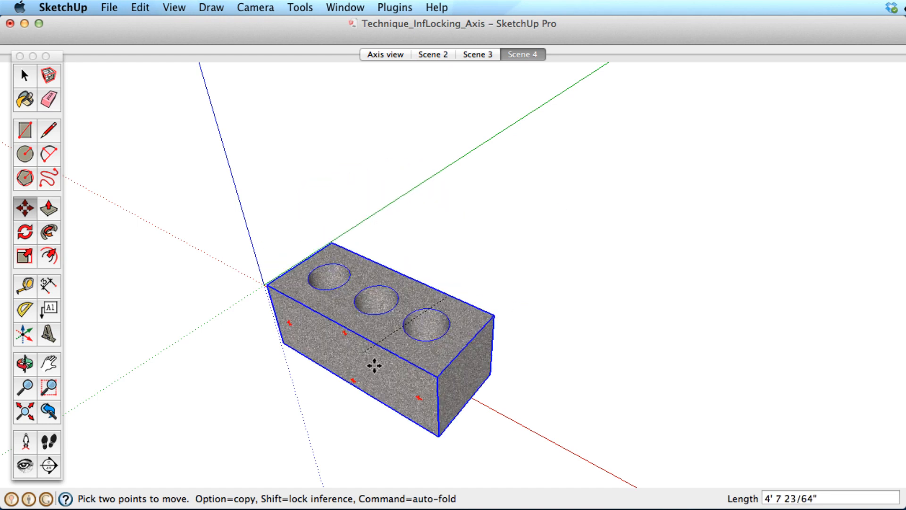
drag(374, 365, 499, 236)
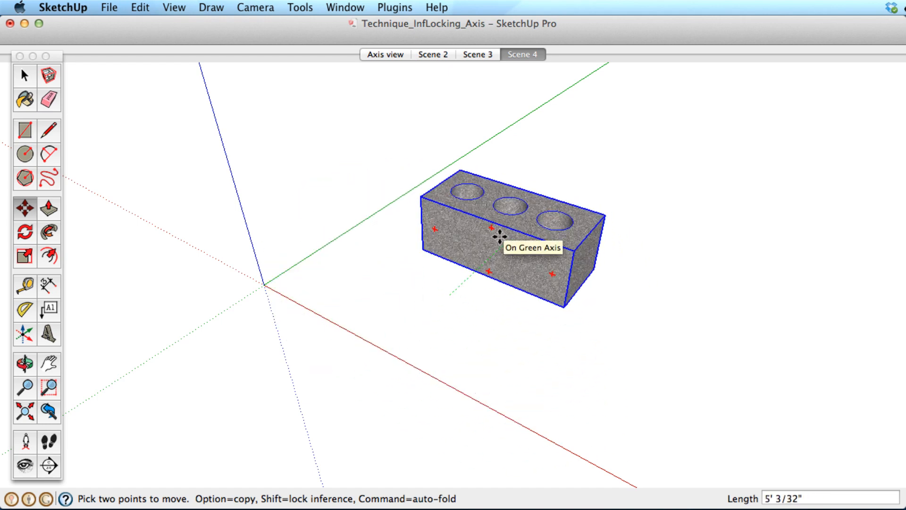
drag(499, 236, 487, 258)
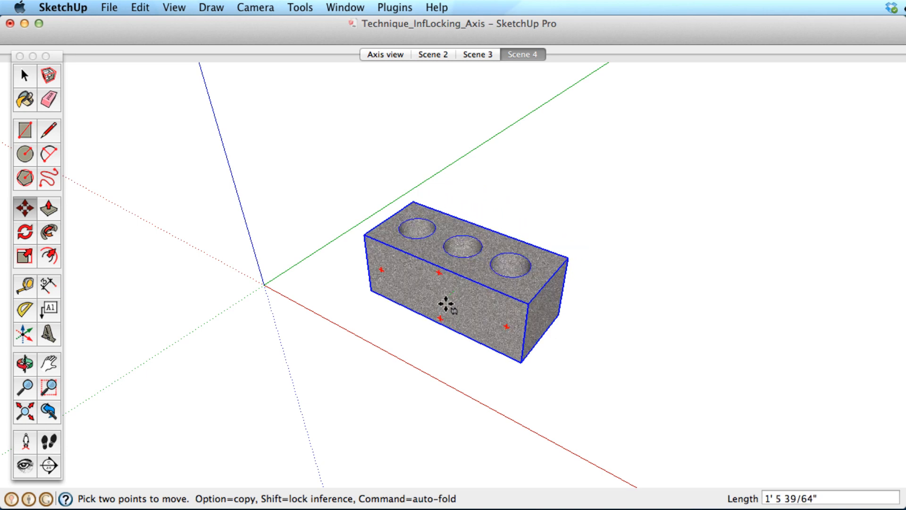
drag(446, 305, 480, 266)
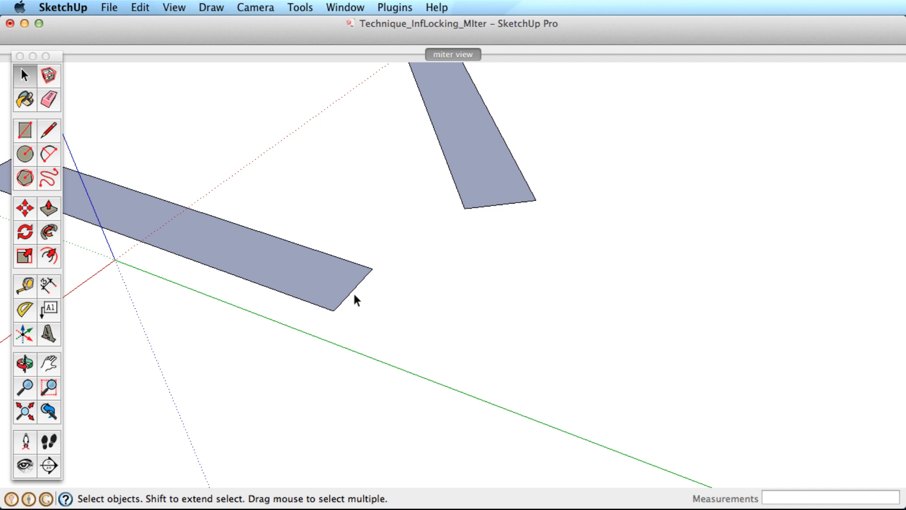
mouse_move(267, 267)
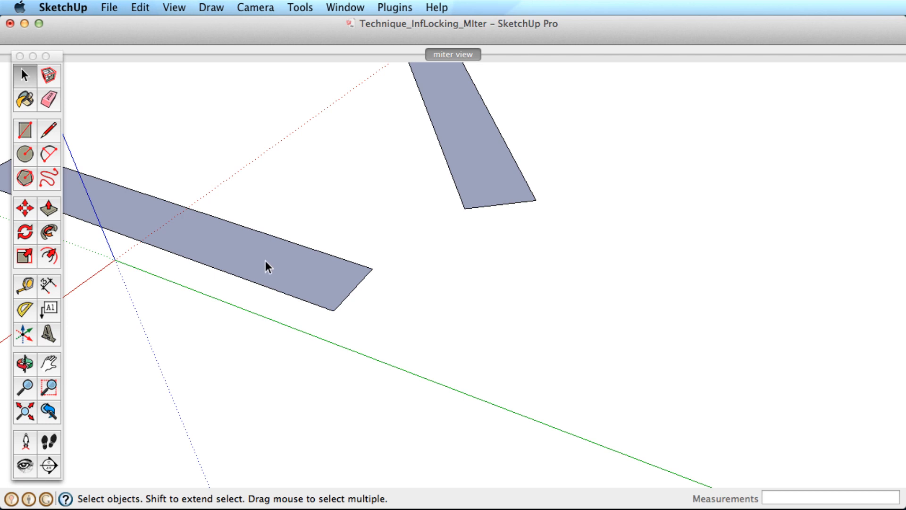
mouse_move(425, 210)
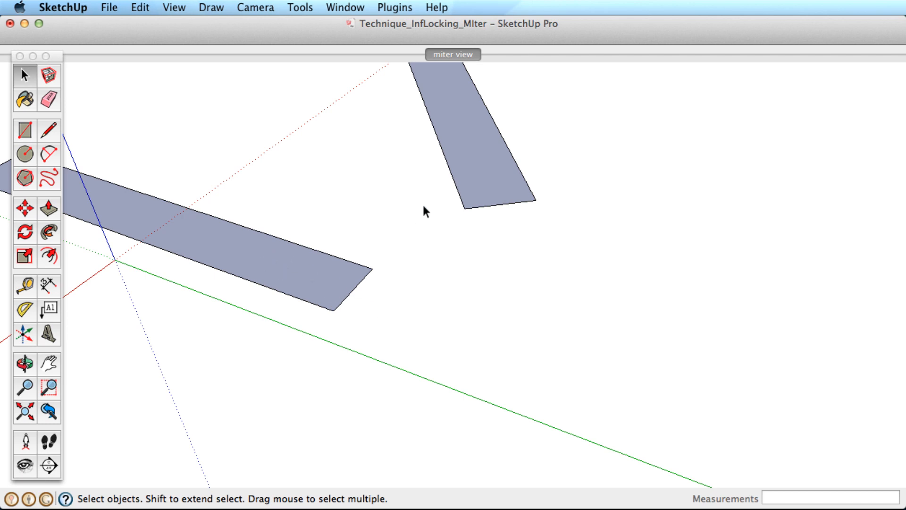
mouse_move(488, 146)
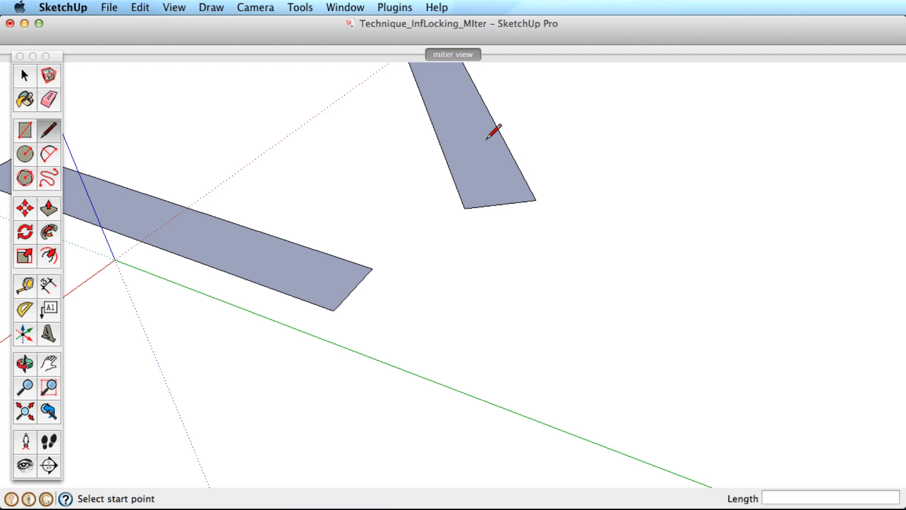
mouse_move(298, 189)
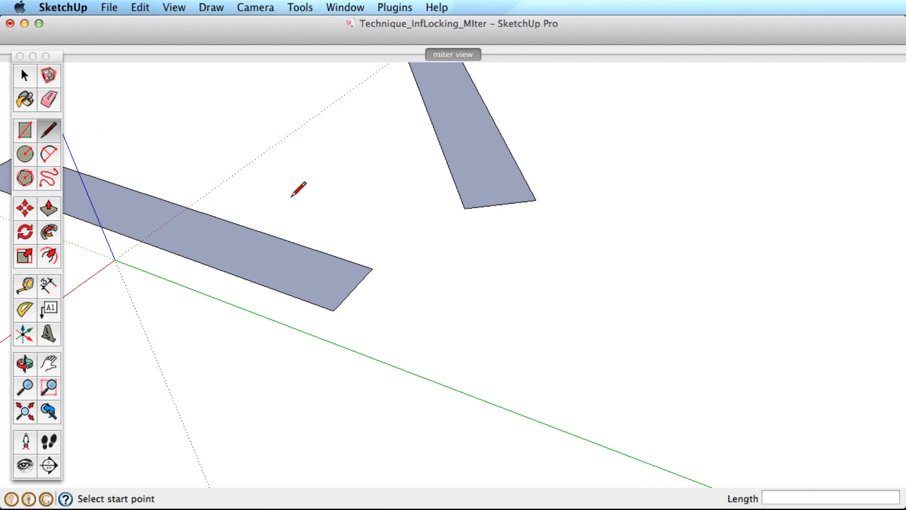
mouse_move(373, 267)
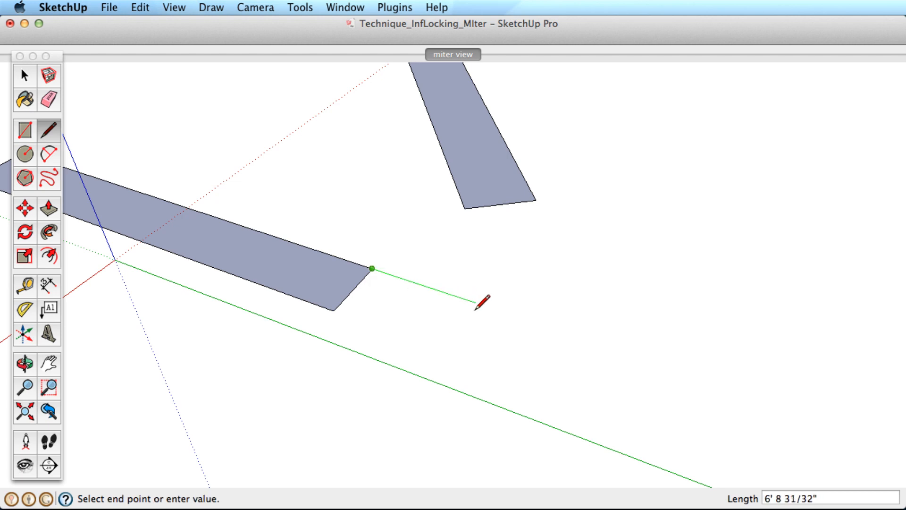
mouse_move(472, 275)
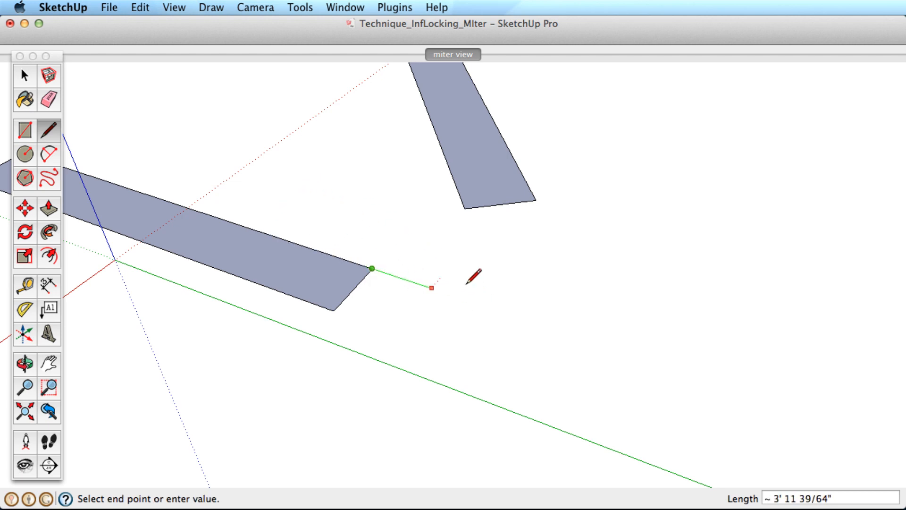
mouse_move(473, 207)
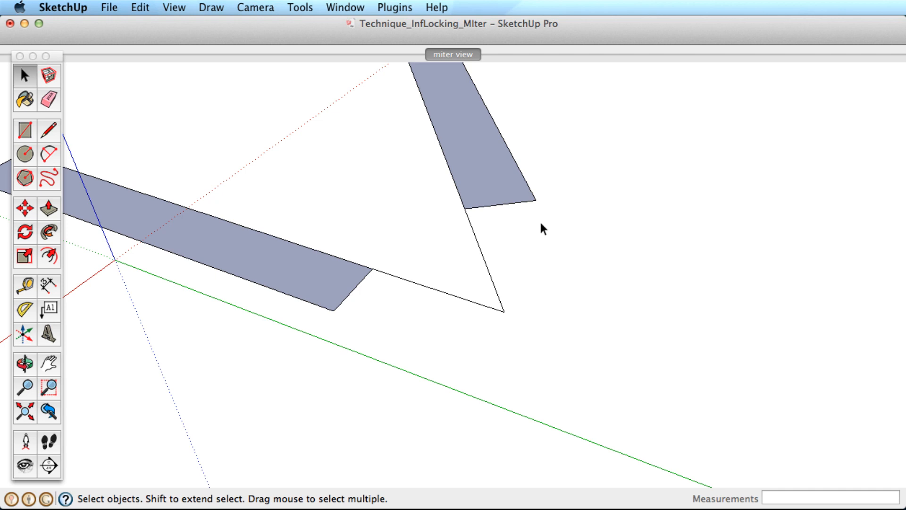
Draw the outer edge to the inferred intersection to fill the mitered corner, then show Scene 2
click(49, 129)
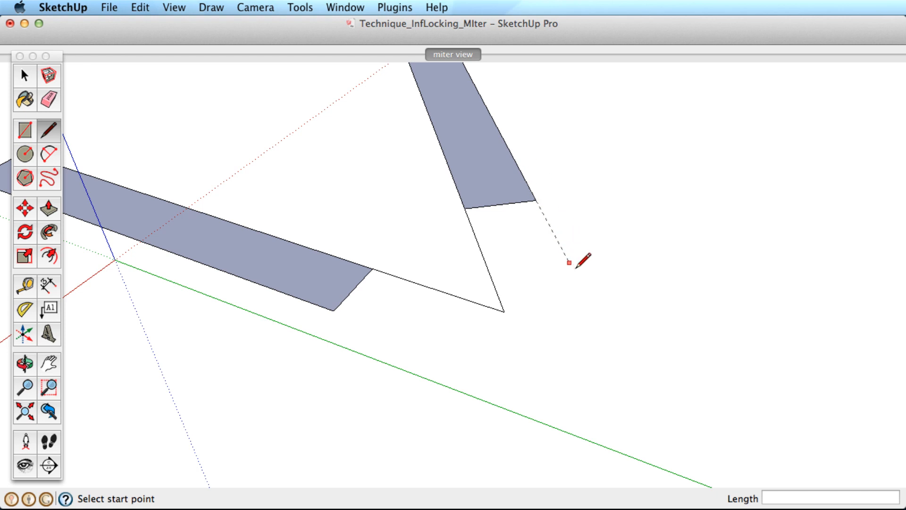
mouse_move(598, 318)
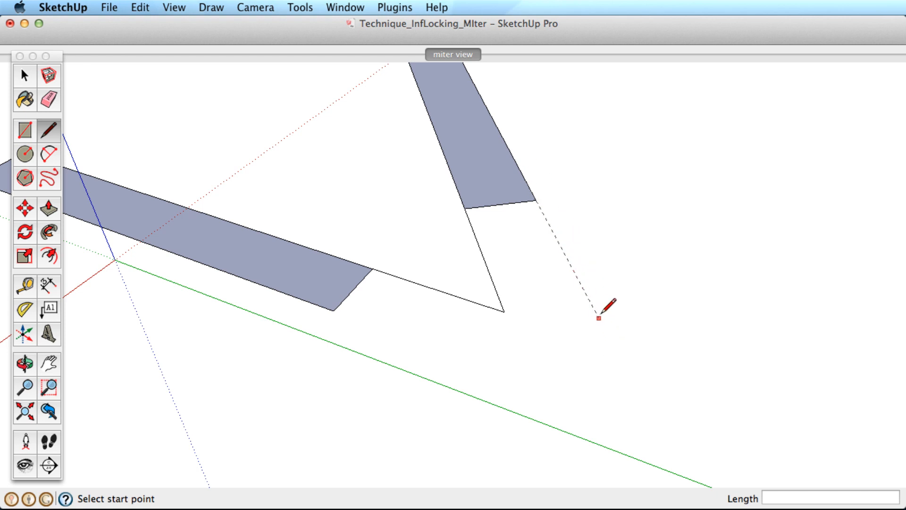
mouse_move(534, 199)
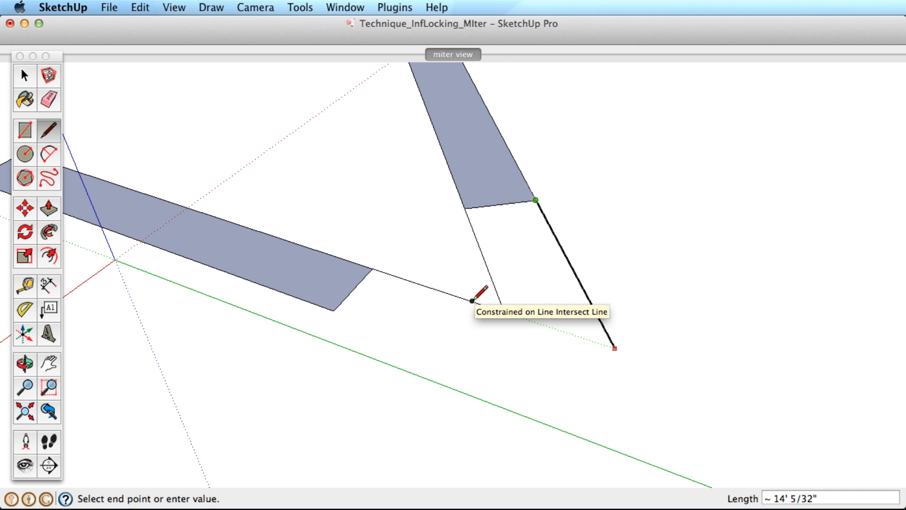
mouse_move(430, 329)
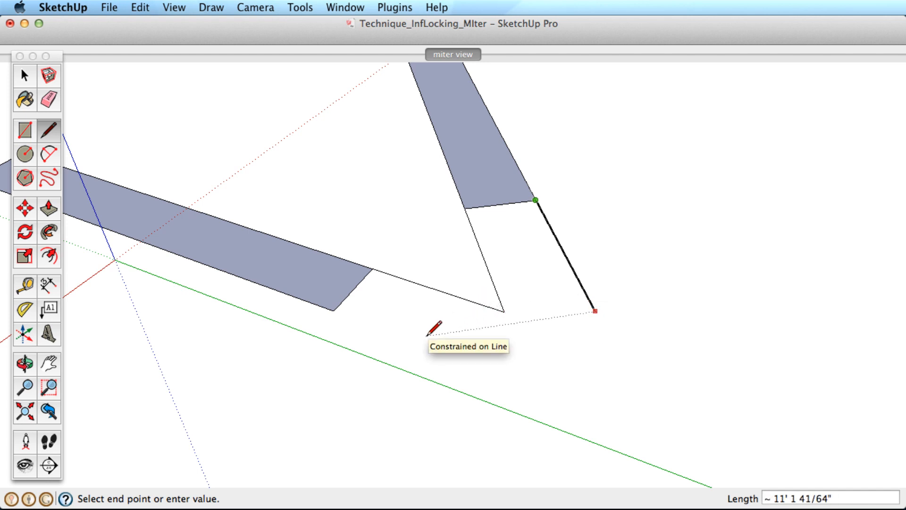
mouse_move(374, 320)
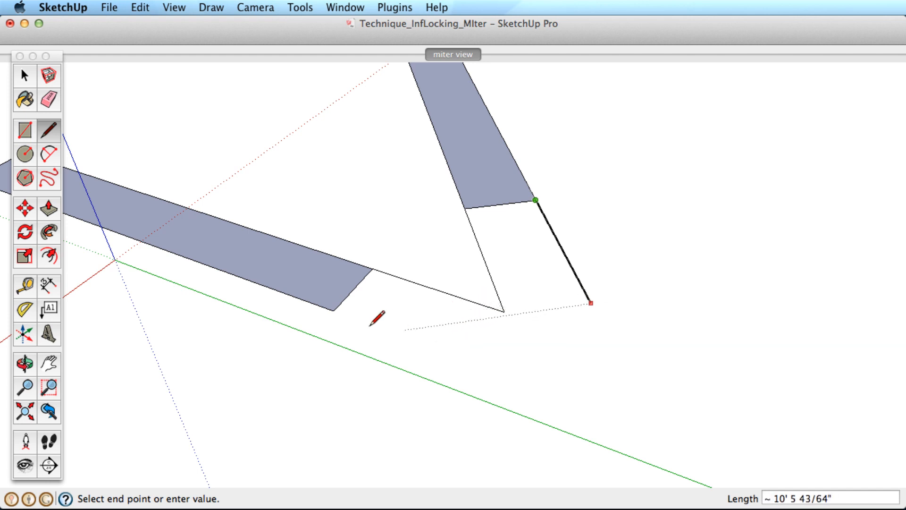
mouse_move(306, 300)
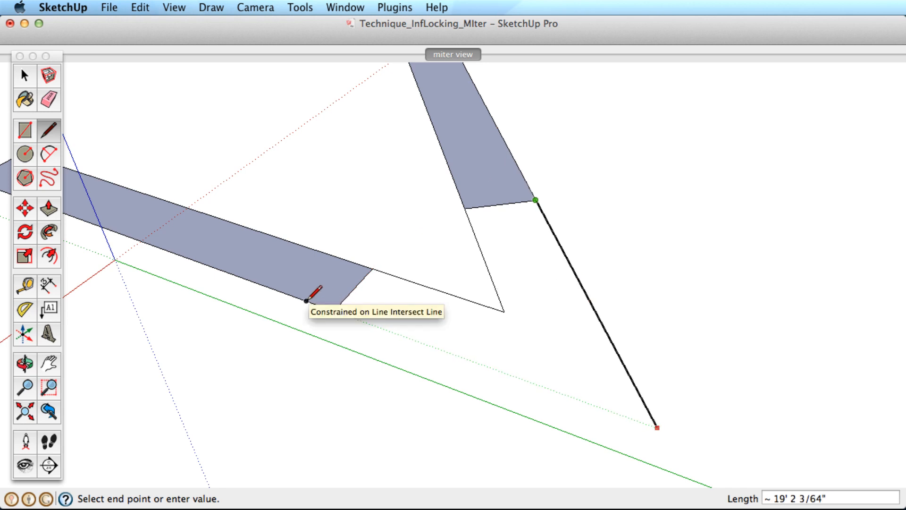
click(306, 300)
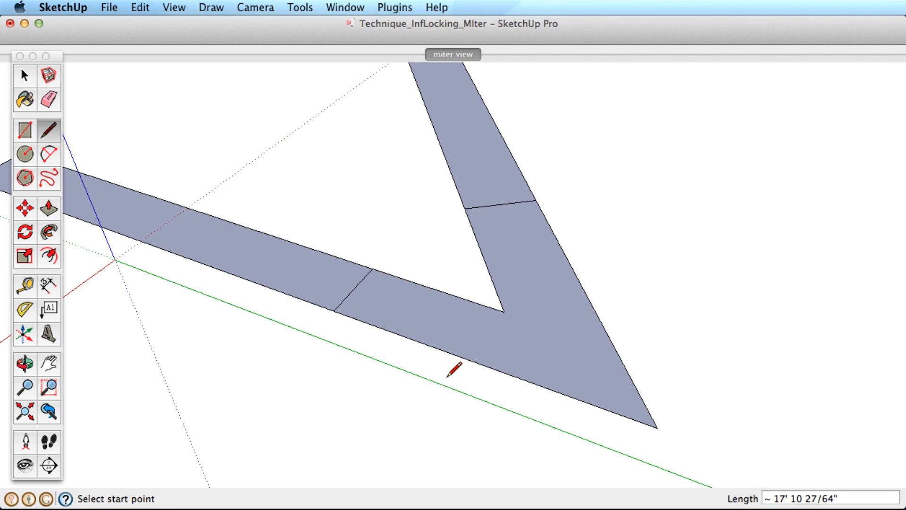
click(481, 54)
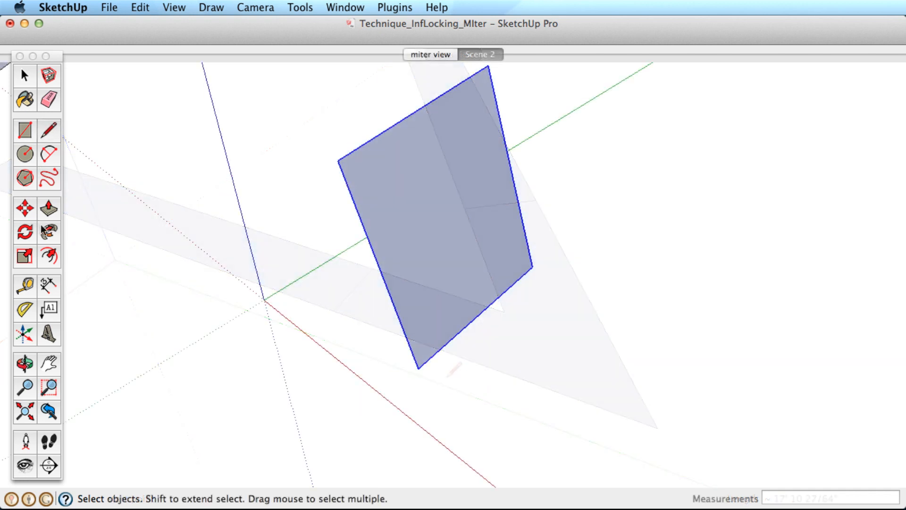
Orbit the camera around the tilted face to see it from another side
click(24, 232)
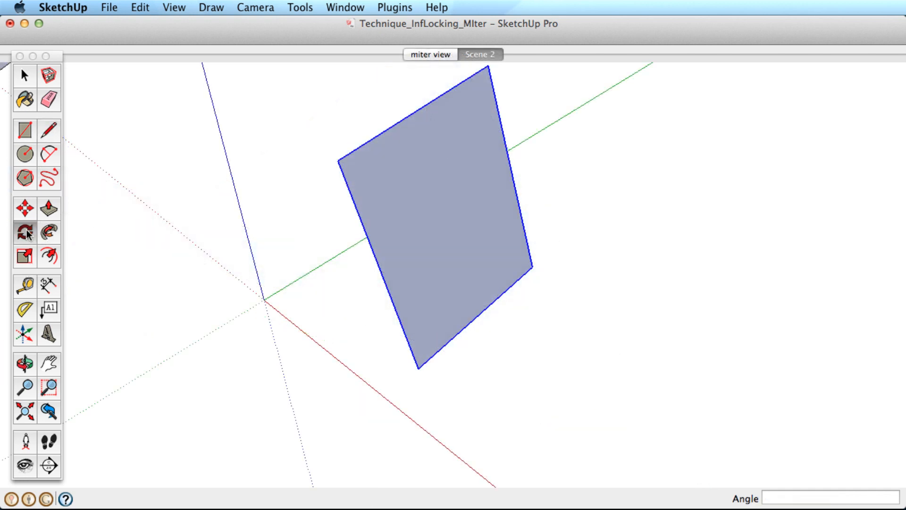
click(25, 233)
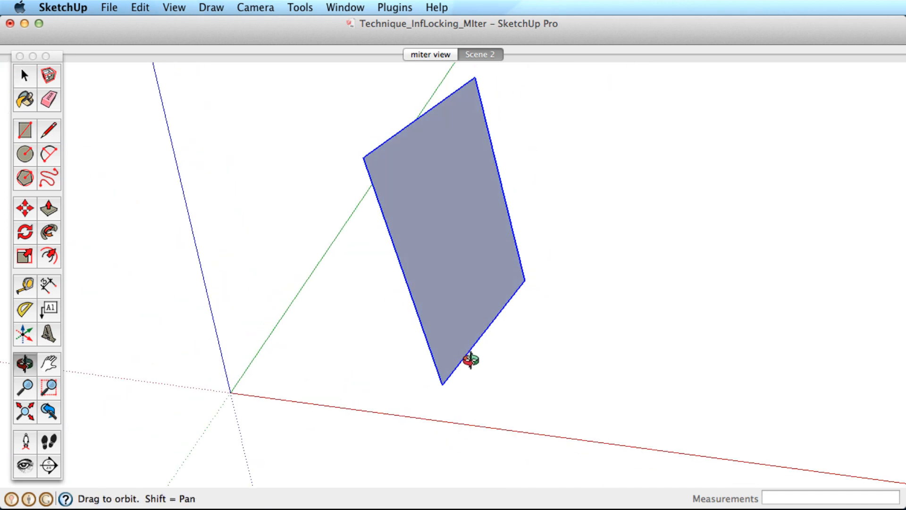
drag(471, 359, 343, 338)
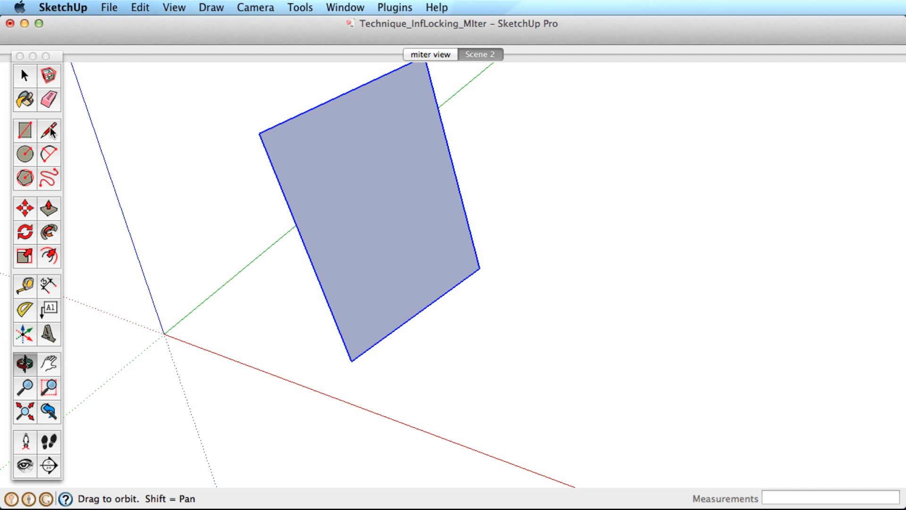
Draw lines Shift-locked to the tilted face's plane and orbit to check them edge-on
click(48, 130)
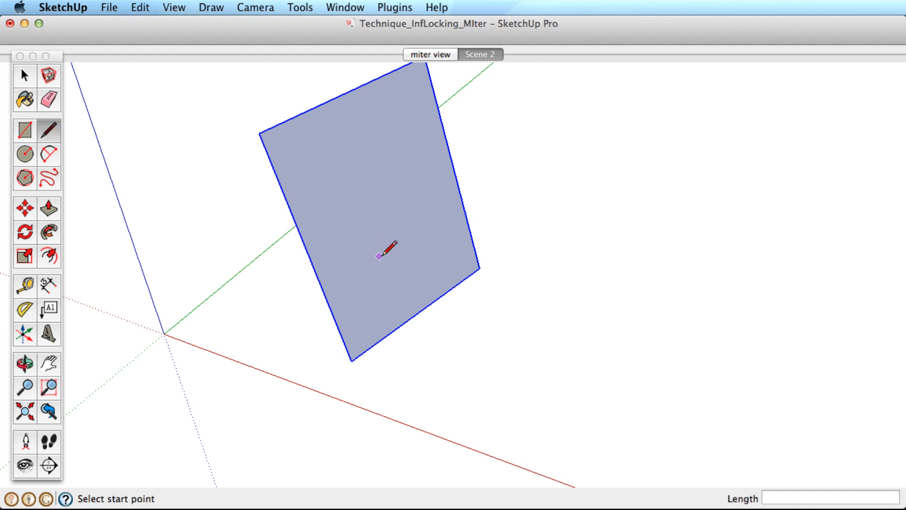
mouse_move(435, 220)
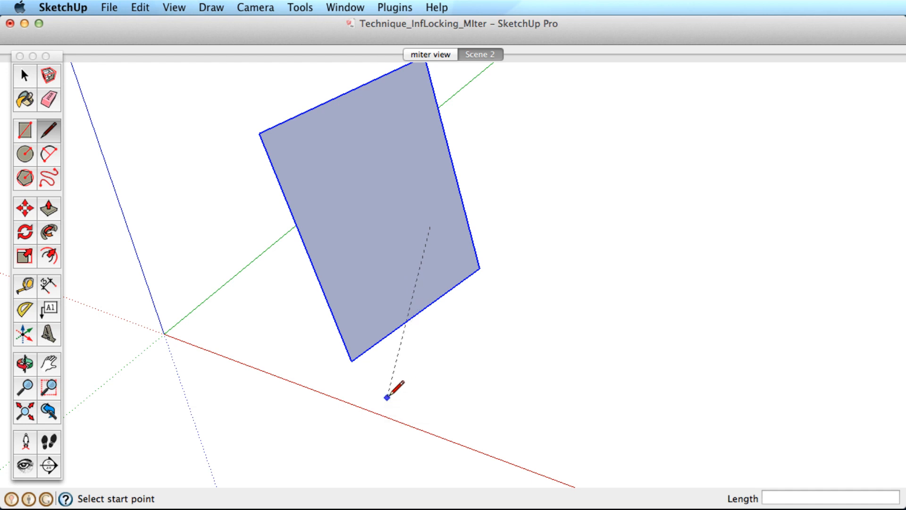
mouse_move(485, 159)
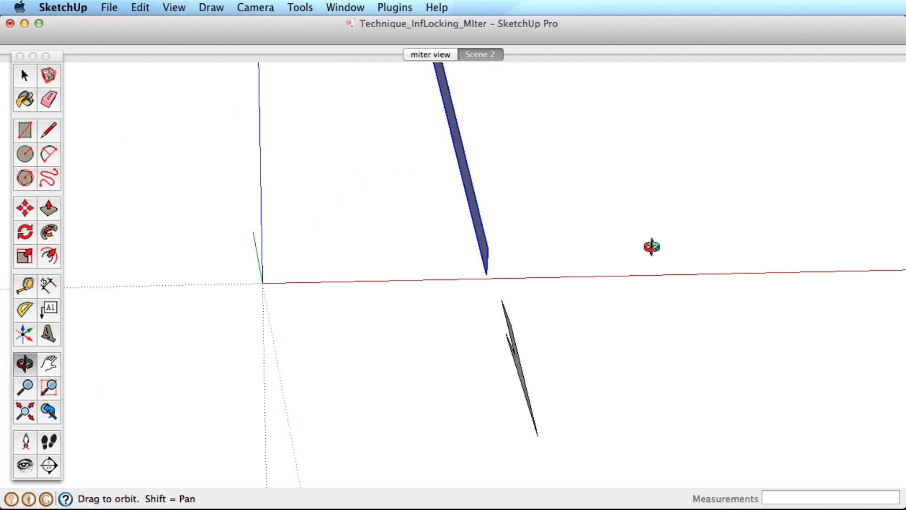
drag(652, 247, 469, 365)
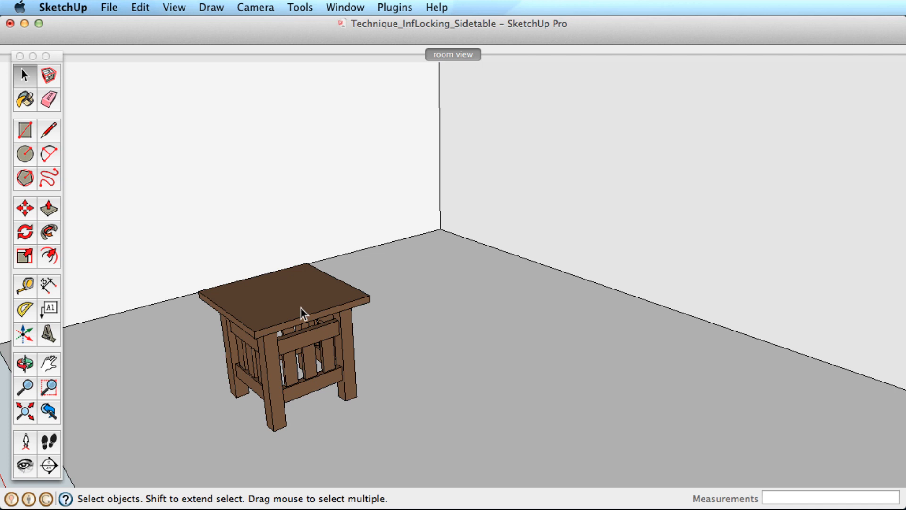
mouse_move(340, 308)
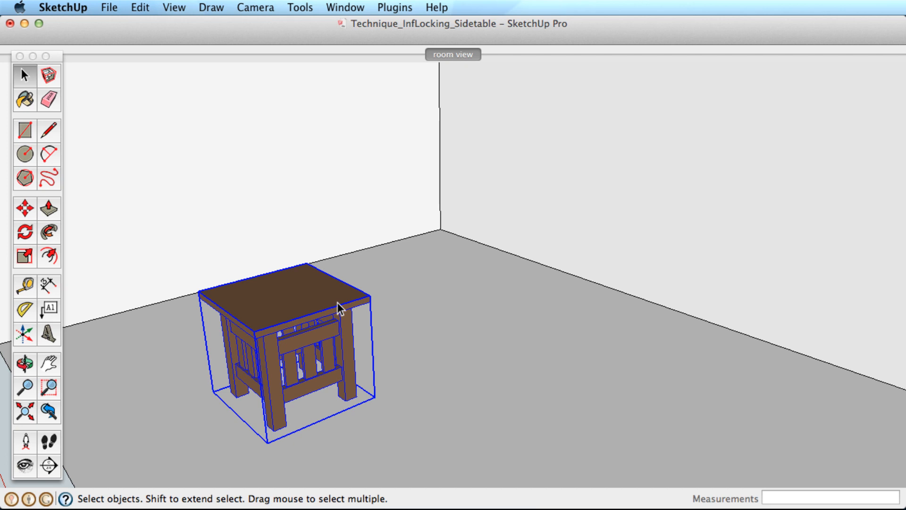
click(25, 208)
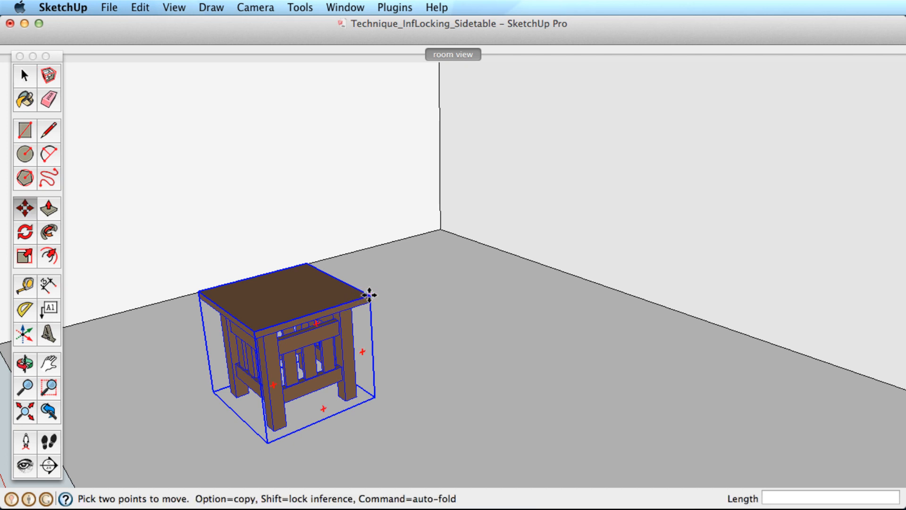
drag(367, 294, 569, 289)
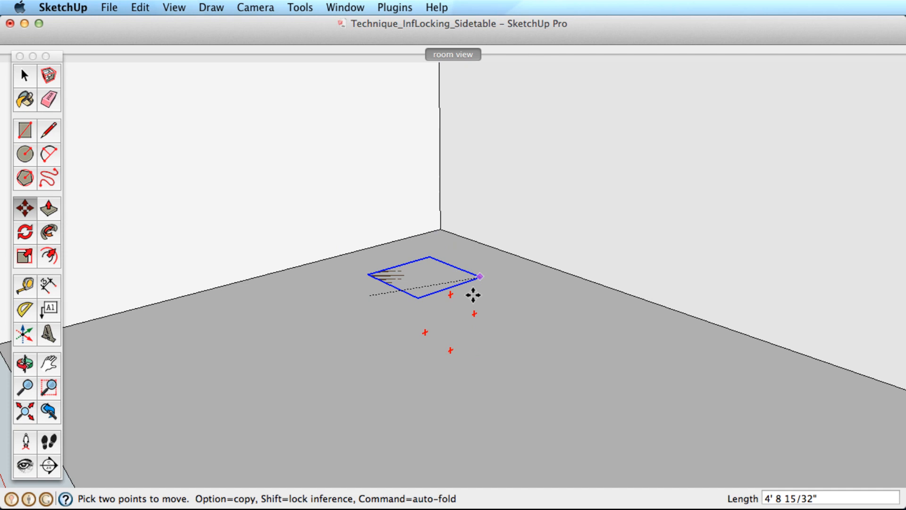
drag(472, 295, 444, 313)
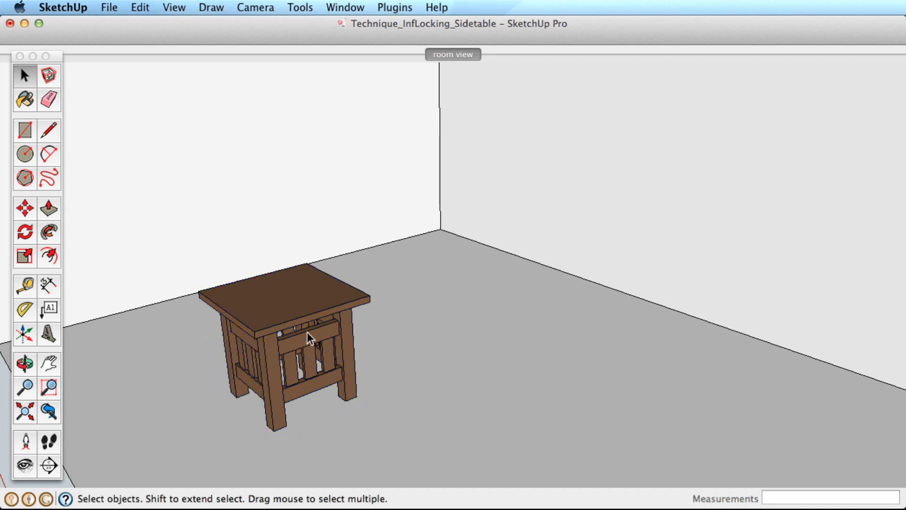
click(310, 339)
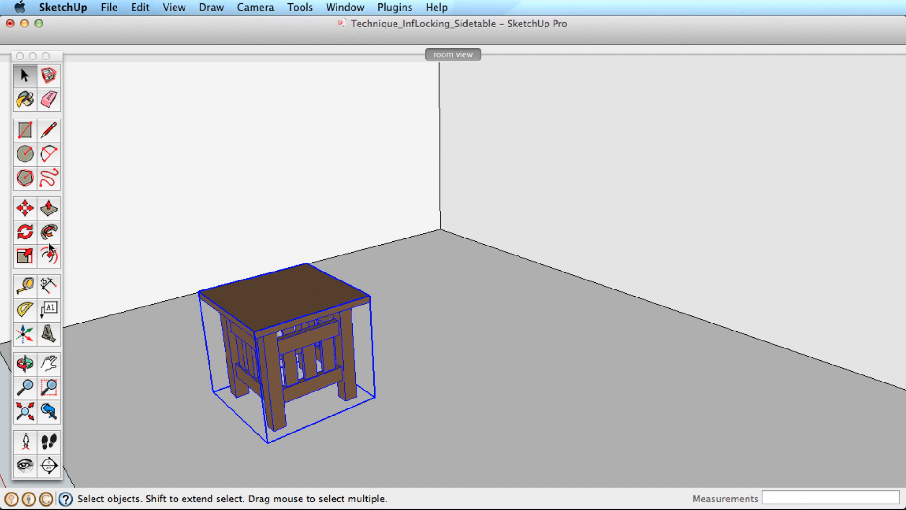
Move the side table by its top corner along the locked floor plane into the back corner
click(25, 207)
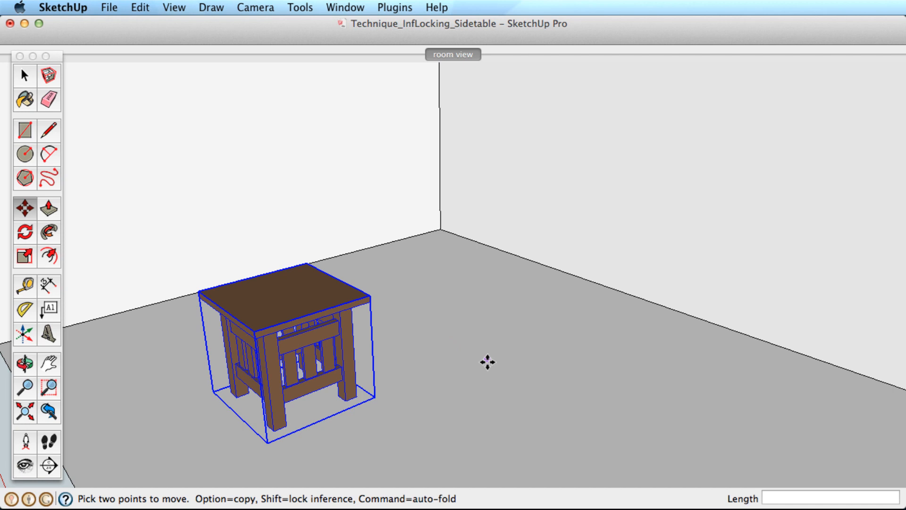
mouse_move(485, 362)
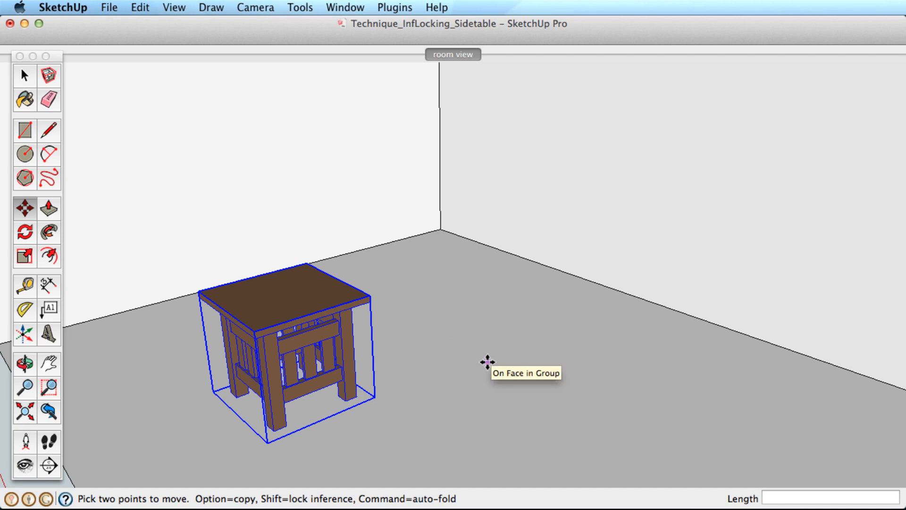
mouse_move(373, 297)
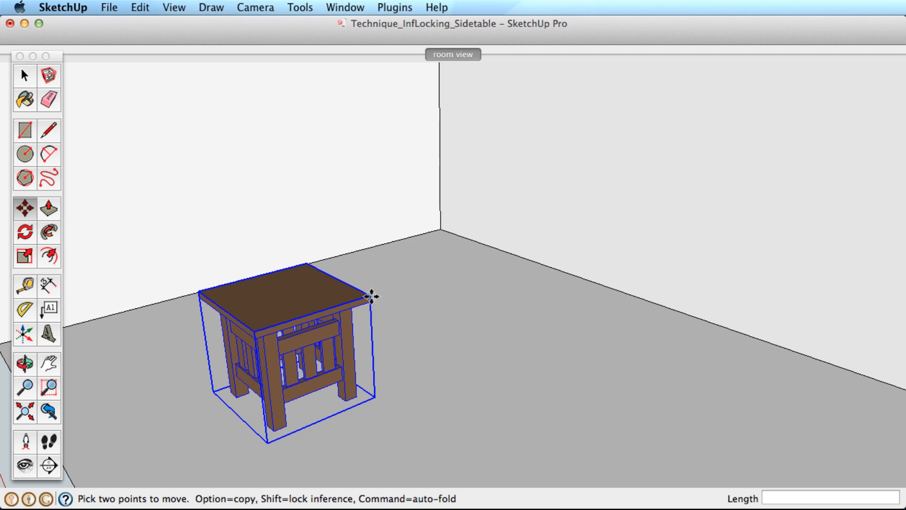
drag(372, 297, 529, 259)
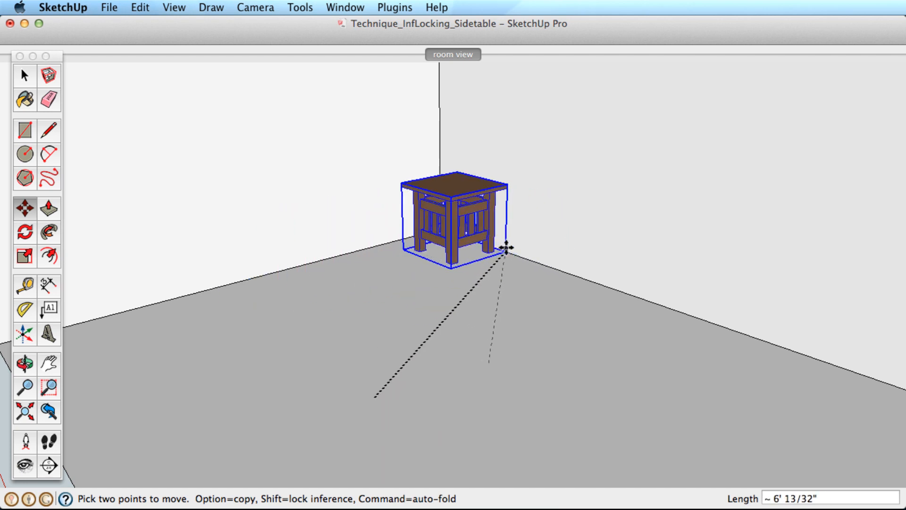
drag(507, 249, 550, 266)
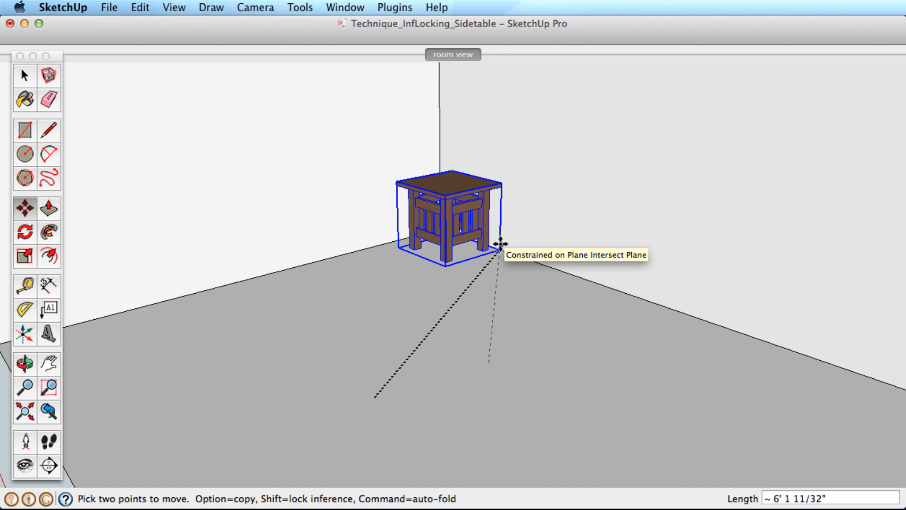
drag(500, 243, 466, 257)
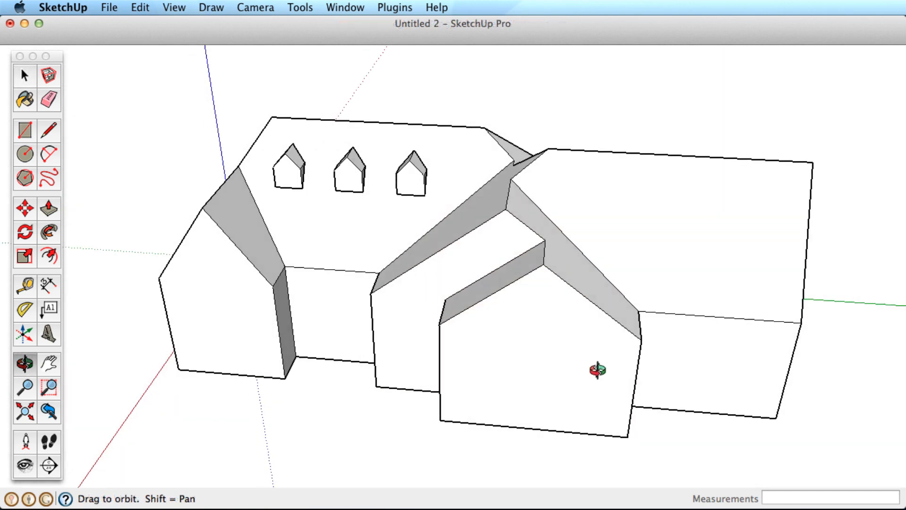
Orbit around the three-dormer house, ending with a view down onto its roofs
drag(596, 370, 549, 287)
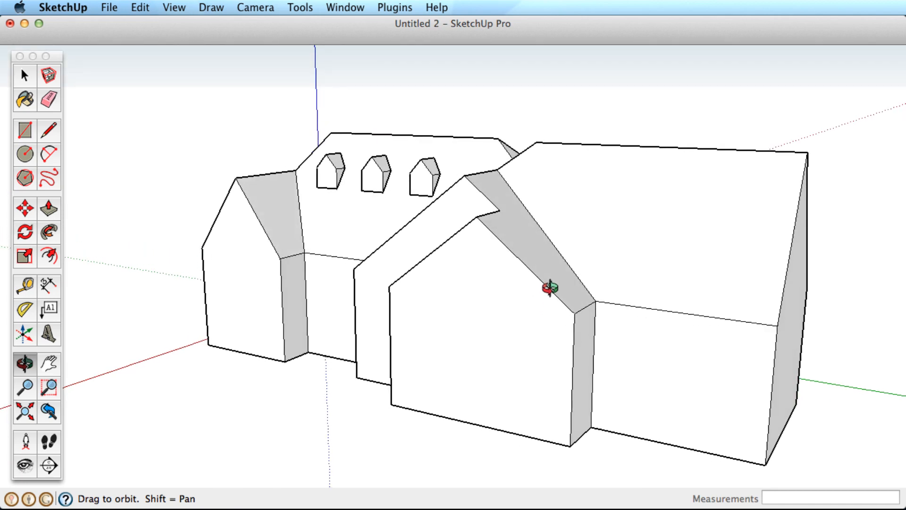
drag(549, 287, 566, 338)
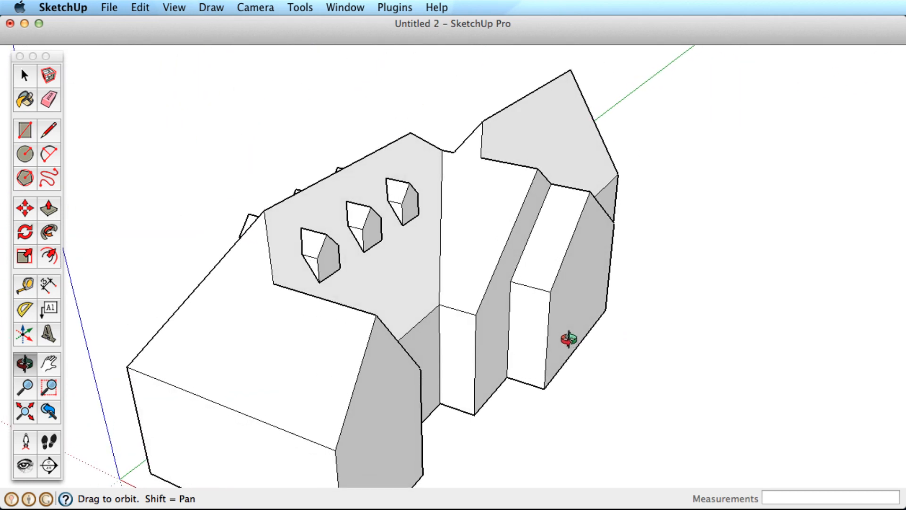